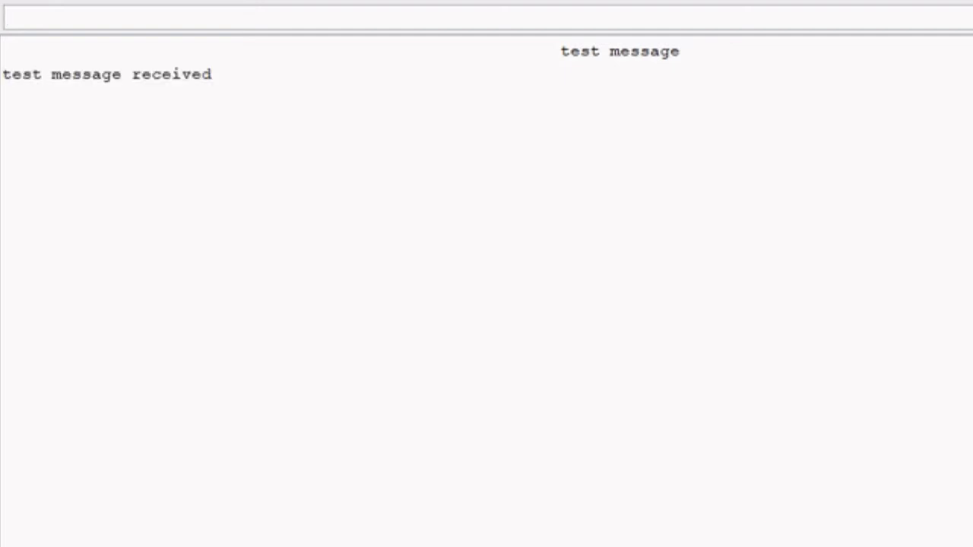
# Send chat messages like 'hi, this is a per…' and 'it cut off my' over the radio.
pyautogui.write('hi, this is a per')
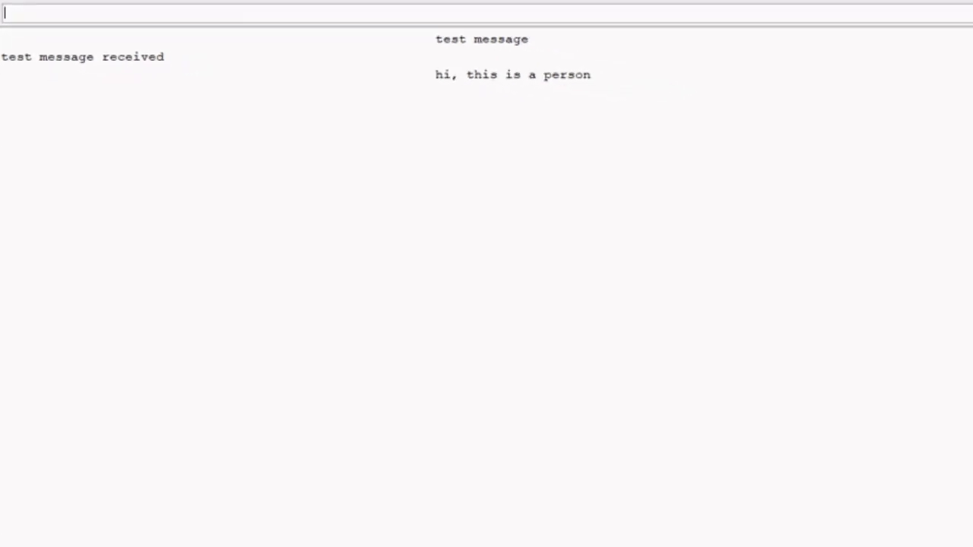
pyautogui.write('sending this message to another')
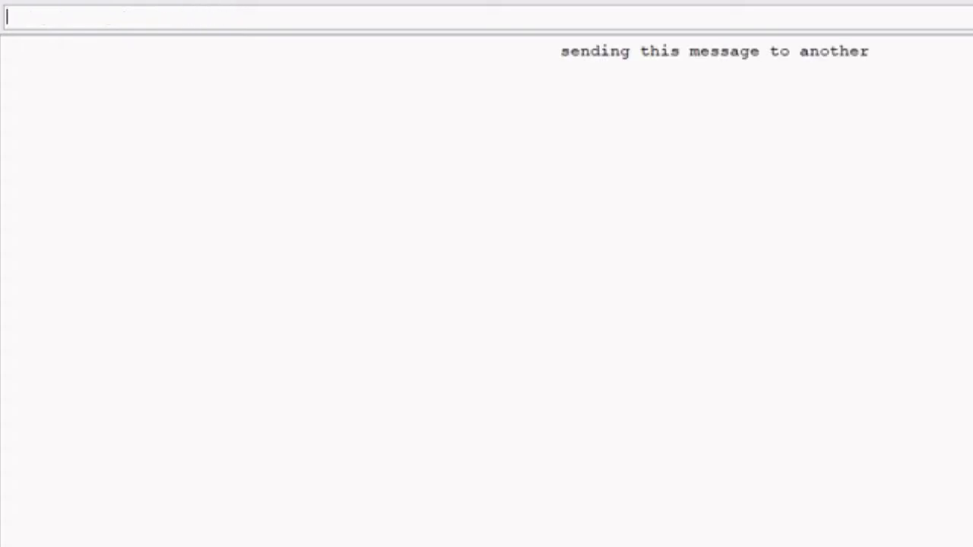
pyautogui.write('it cut off my')
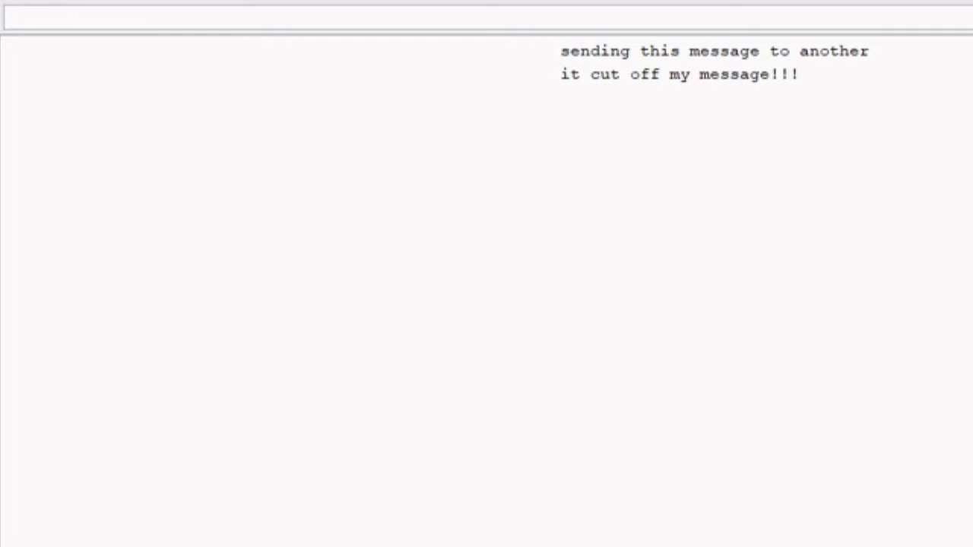
pyautogui.write('another')
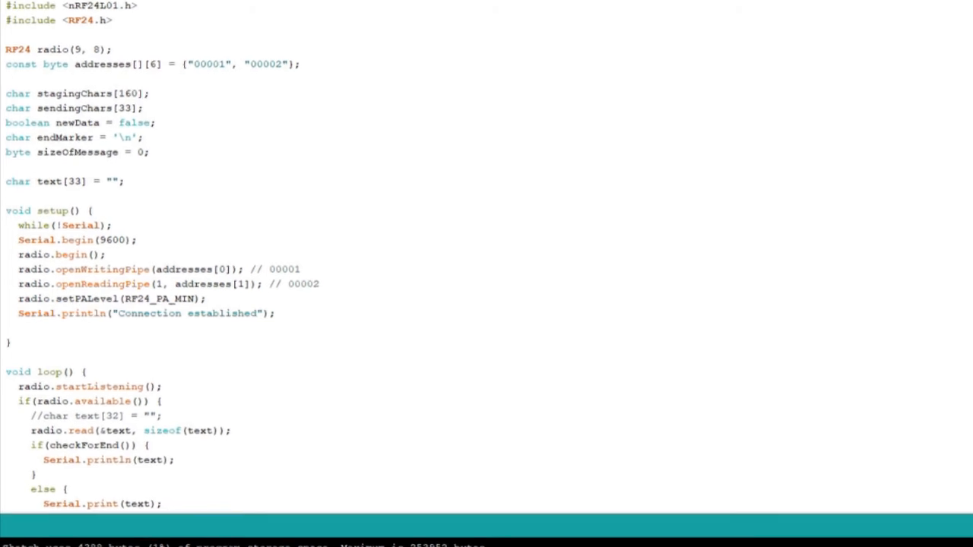
# Scroll through the revised sketch and open the serial monitor for chatting.
pyautogui.scroll(-3)
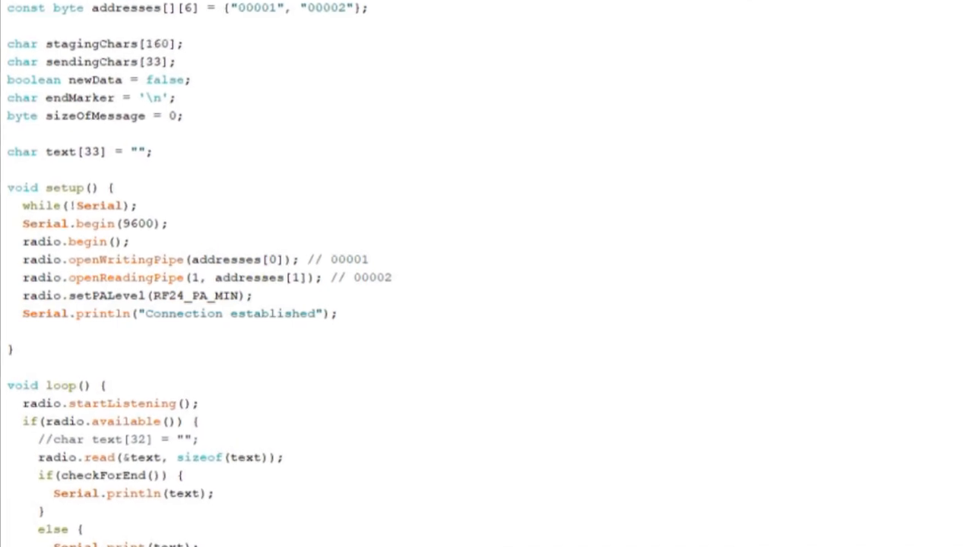
pyautogui.click(291, 267)
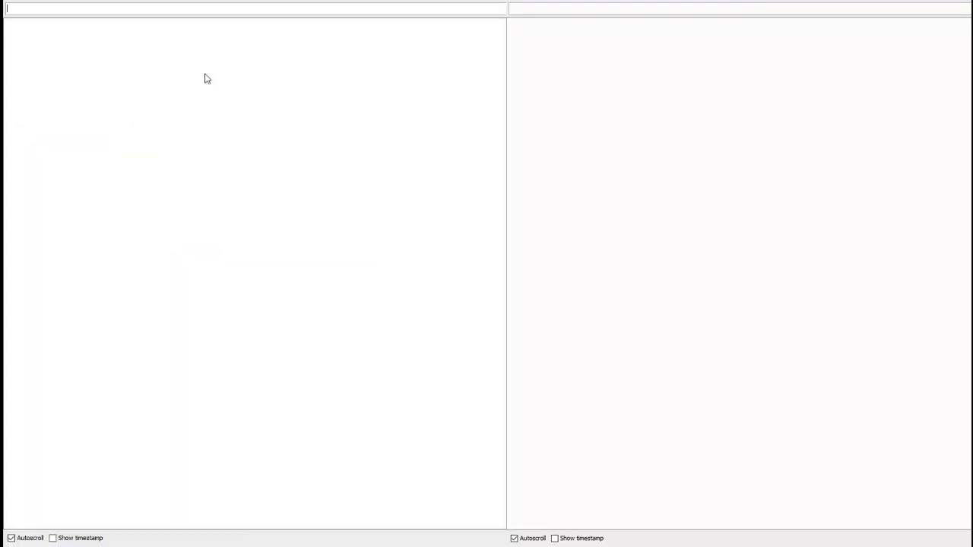
# Send 'Will this mes…' from one console and reply 'Success!' from the other.
pyautogui.write('Will this mes')
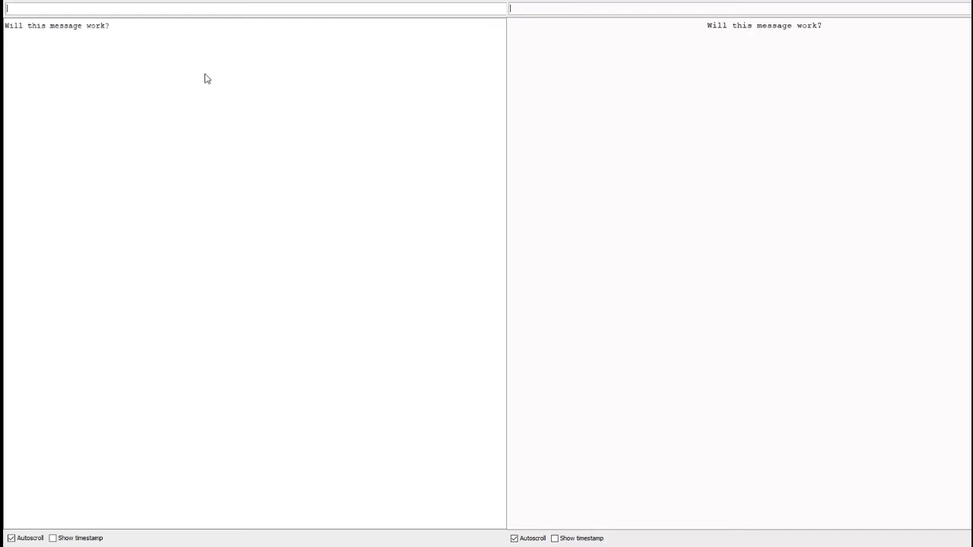
pyautogui.write('Suc')
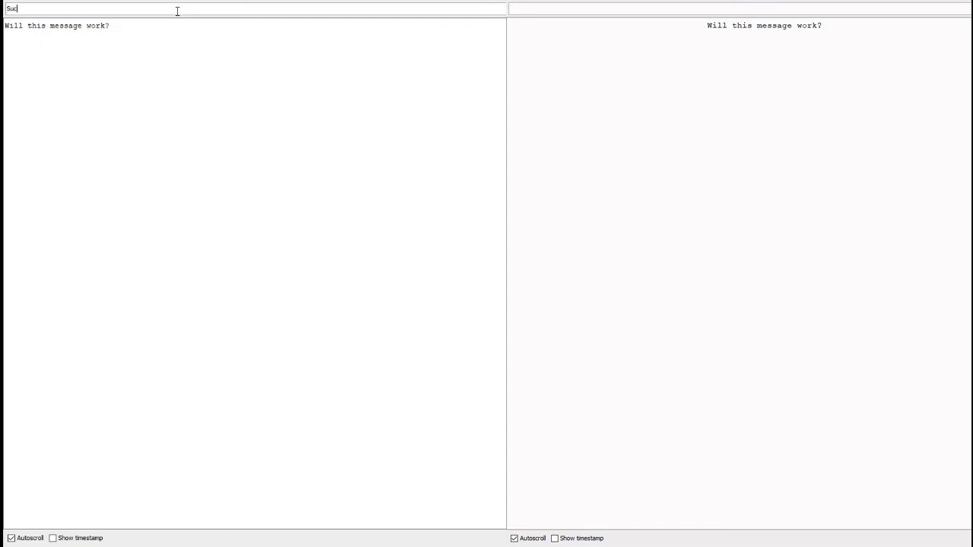
pyautogui.write('Success!')
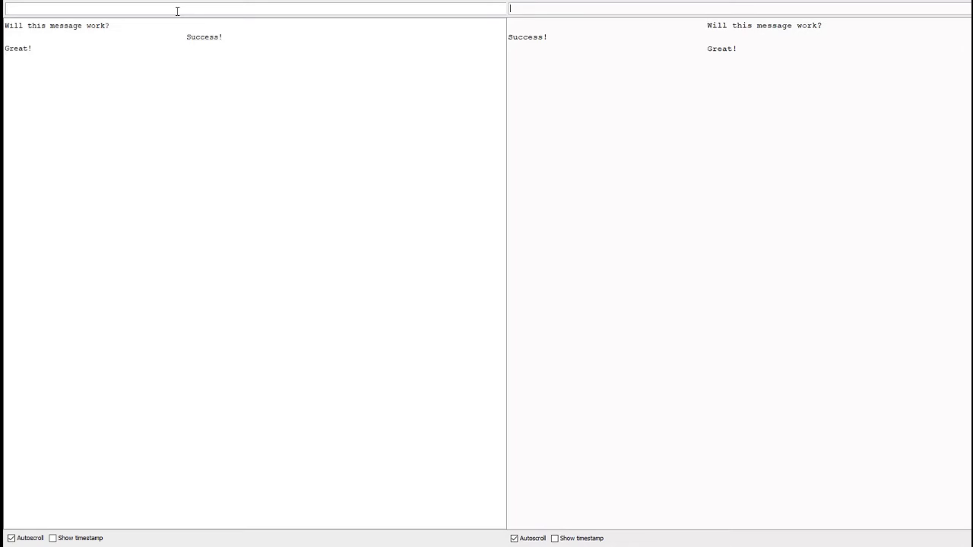
# Send 'Now for the next' and then 'Greater than 32 char message.'.
pyautogui.write('Now for the next')
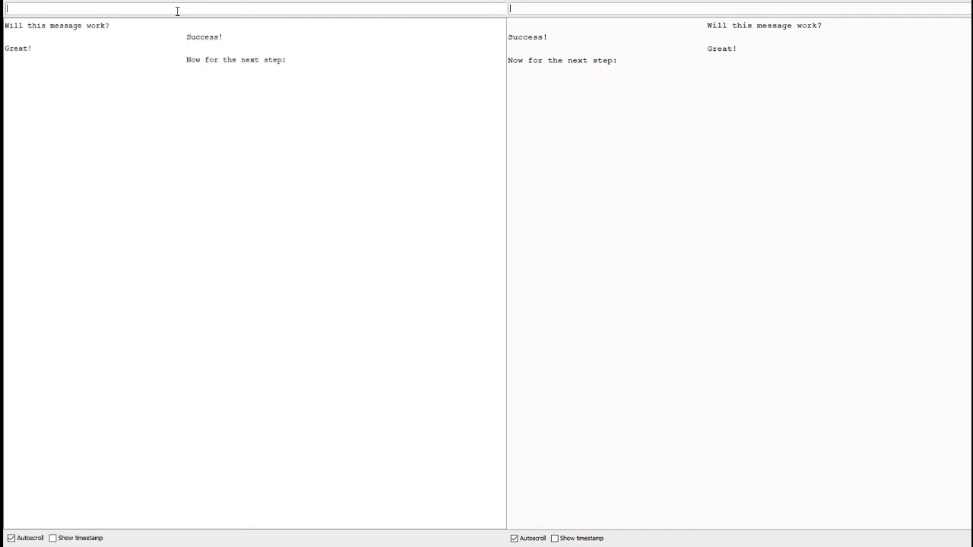
pyautogui.write('Greater th')
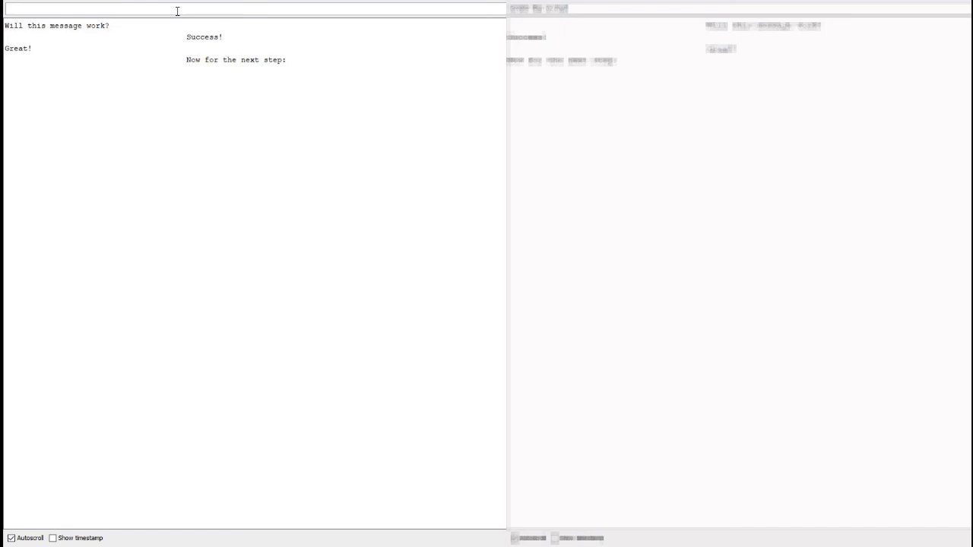
pyautogui.write('Greater than 32 char message.')
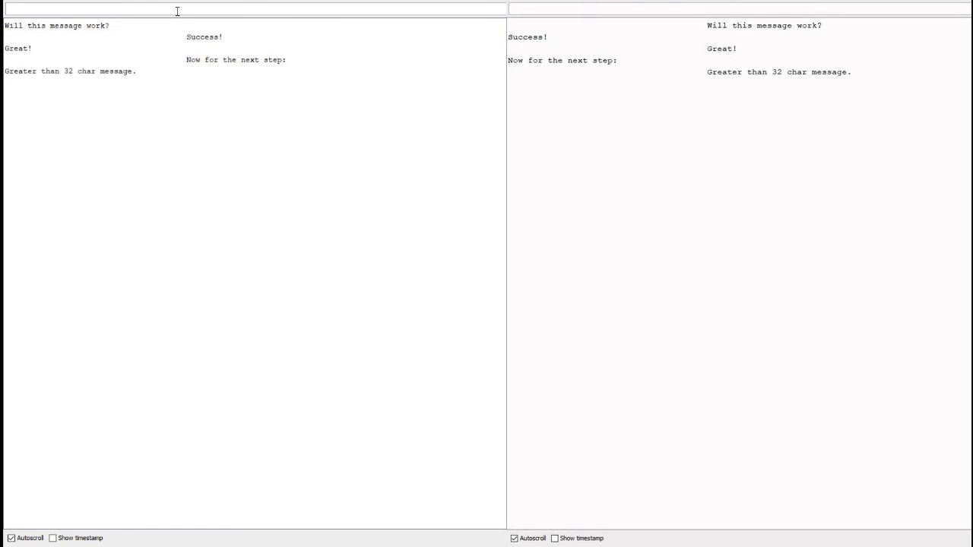
# Send 'Let's try:' and 'This message right here is 40 bytes long', then reply 'received perfectly!'.
pyautogui.write("Let's try")
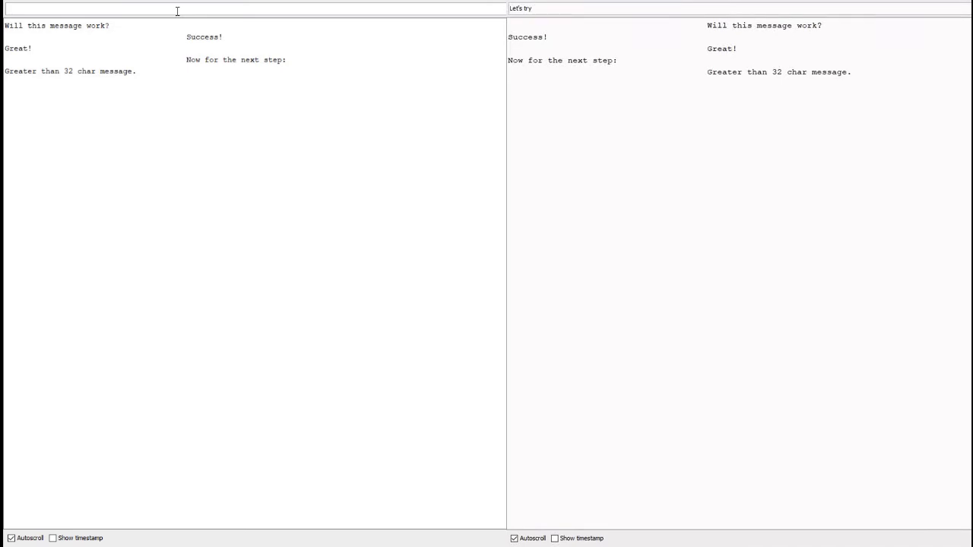
pyautogui.press('Enter')
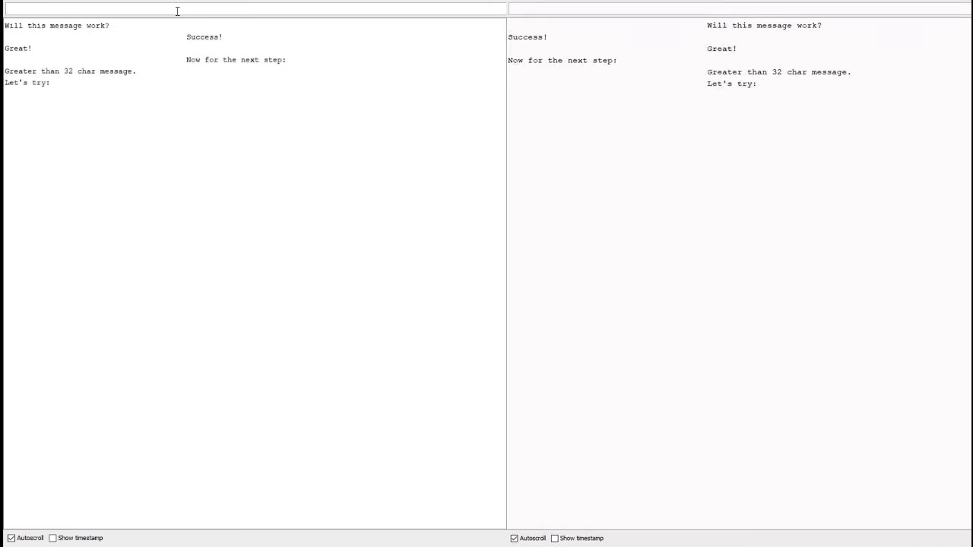
pyautogui.write('This message right here is 40 bytes long')
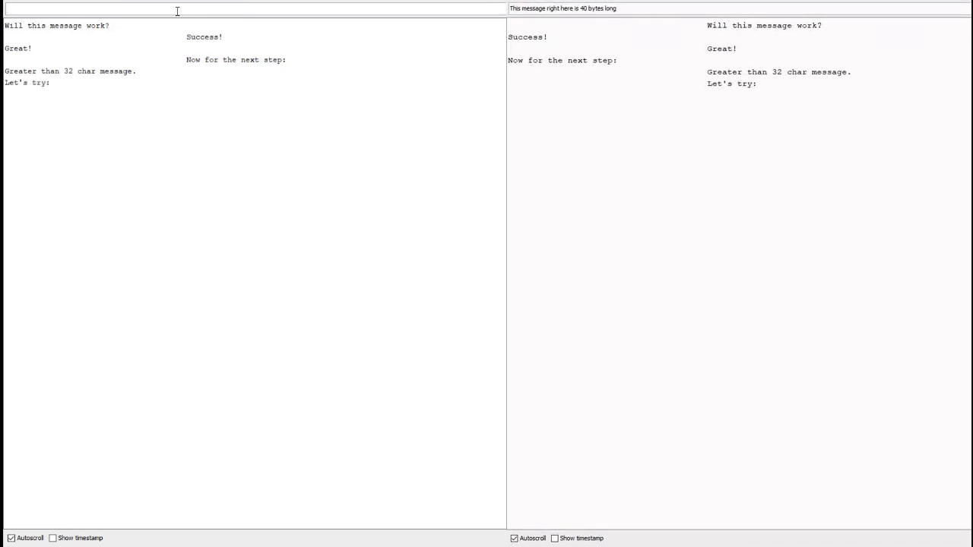
pyautogui.press('Enter')
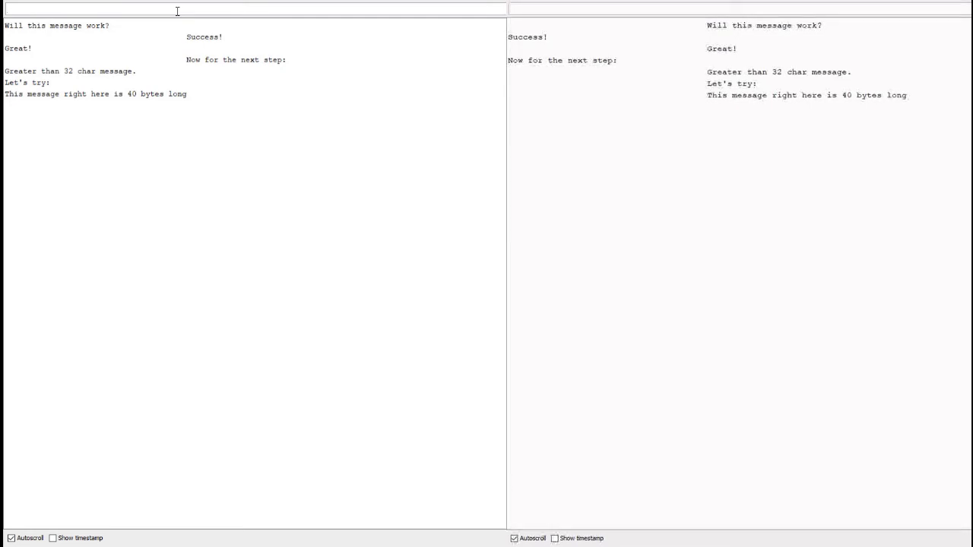
pyautogui.write('received perfec')
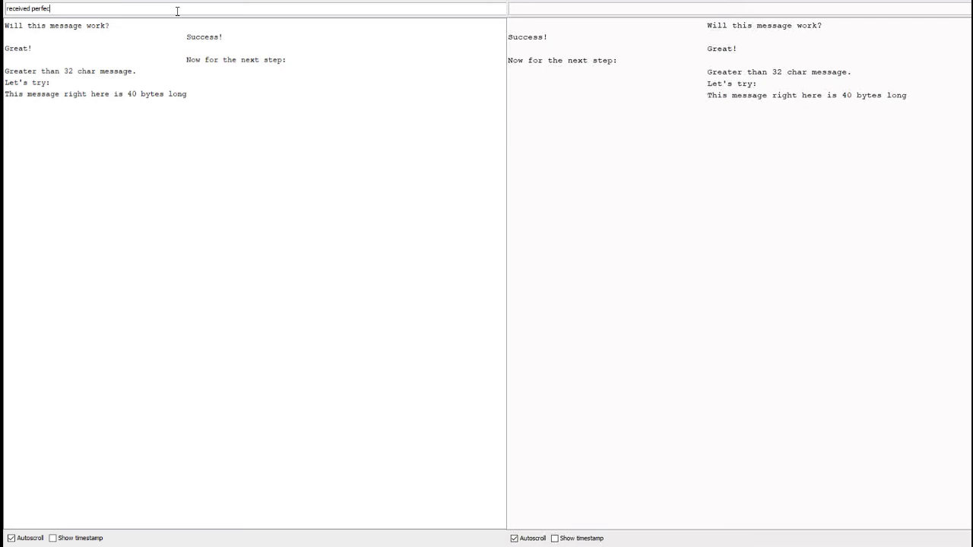
pyautogui.write('tly!')
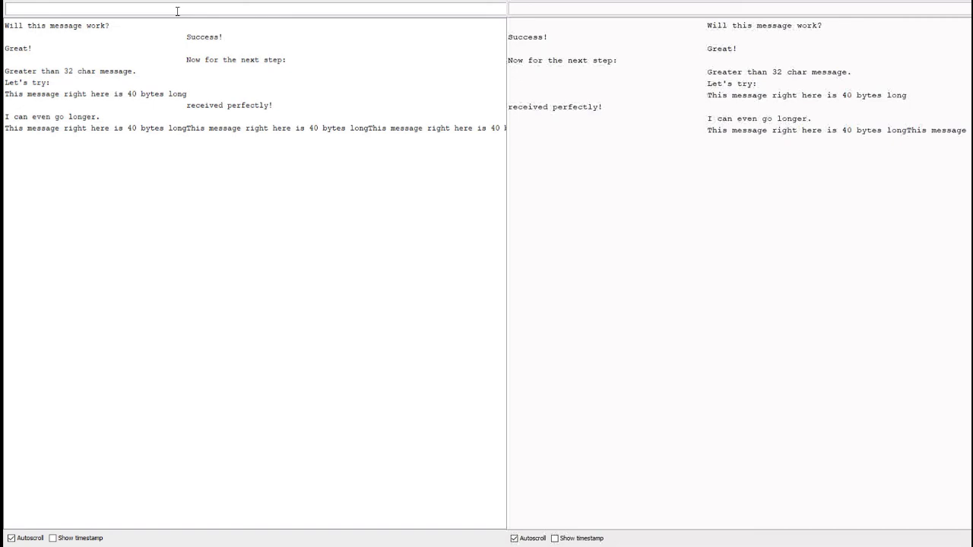
# Send the 40-byte line repeated three times, then reply 'Amazing… 120 bytes received perfectly.'.
pyautogui.write('Th')
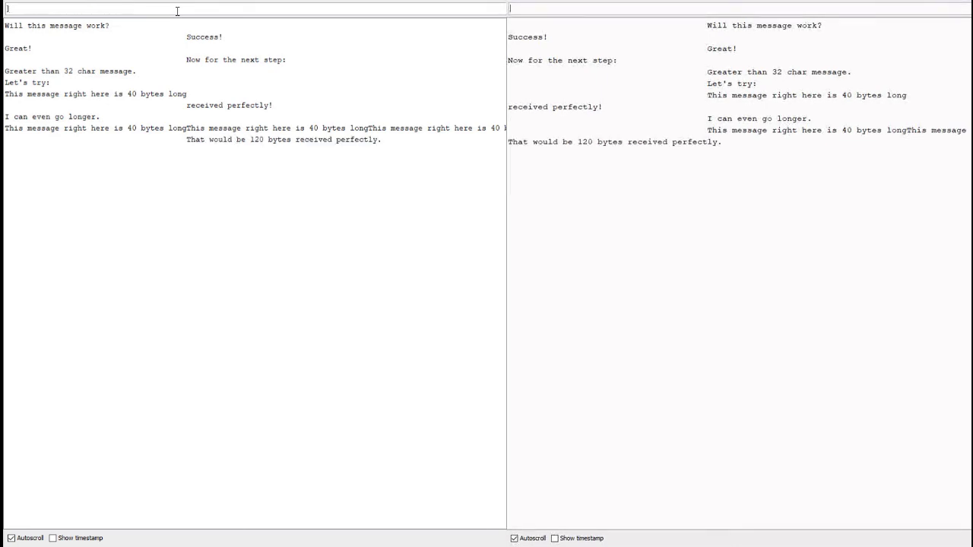
pyautogui.write('Amazing')
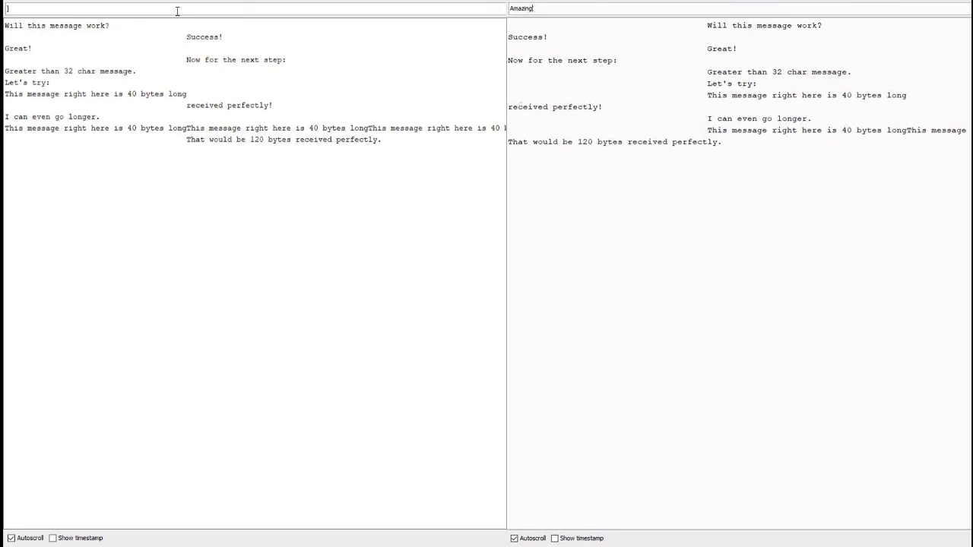